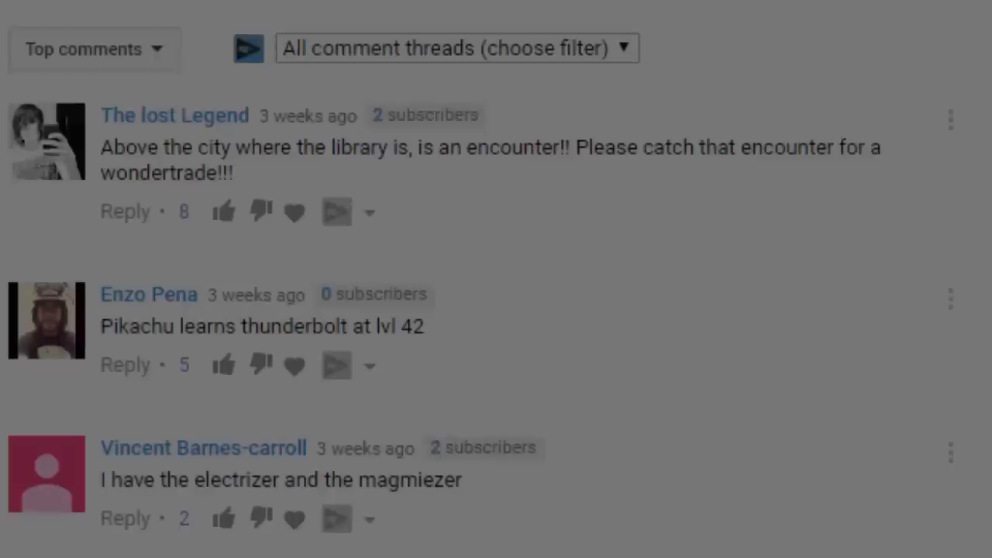
{"action": "scroll", "scroll_direction": "down", "scroll_amount": 3}
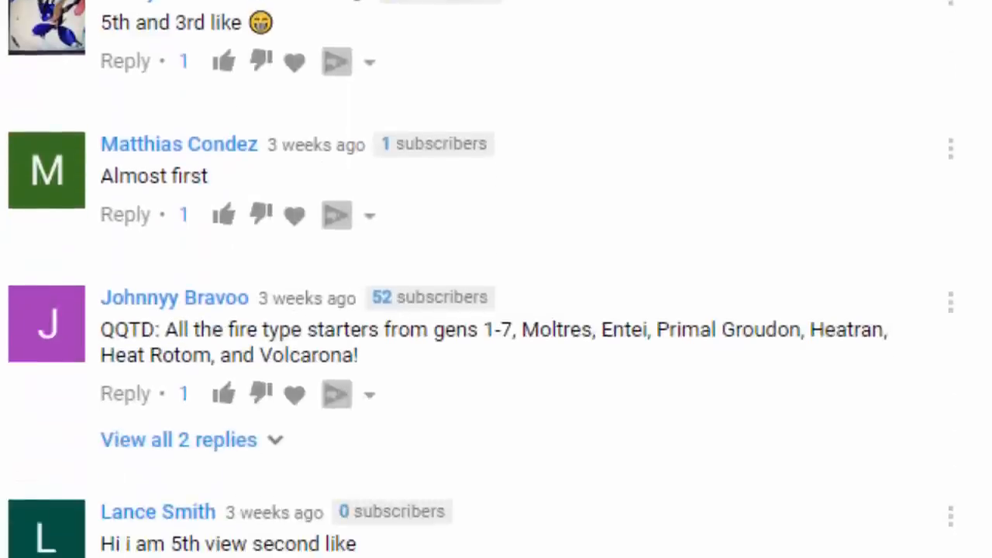
{"action": "scroll", "scroll_direction": "down", "scroll_amount": 3}
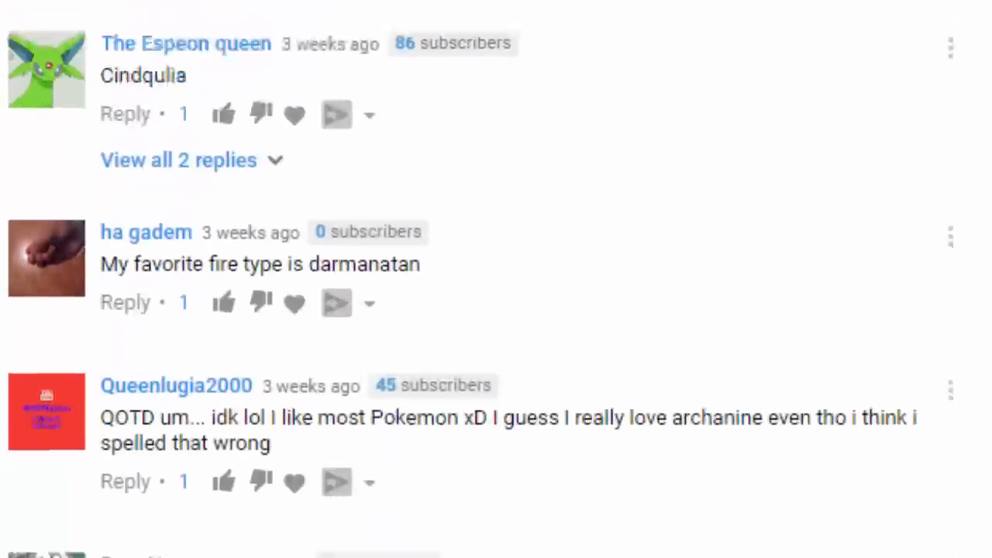